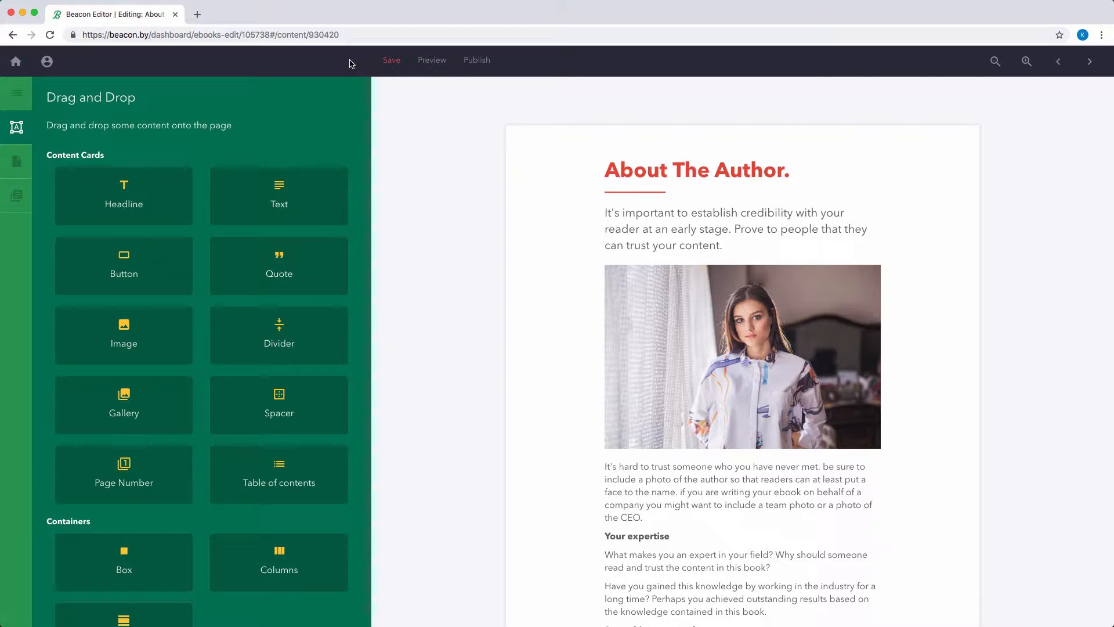
{"action": "mouse_move", "coordinate": [213, 99]}
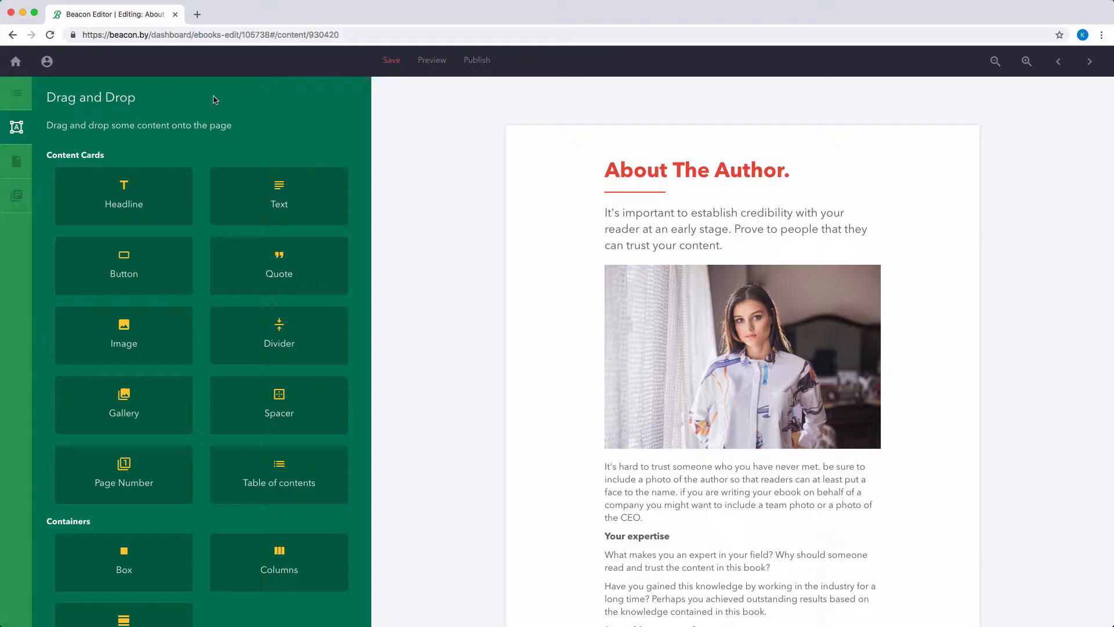
Show the Page Settings panel for the About The Author page.
{"action": "left_click", "coordinate": [16, 161]}
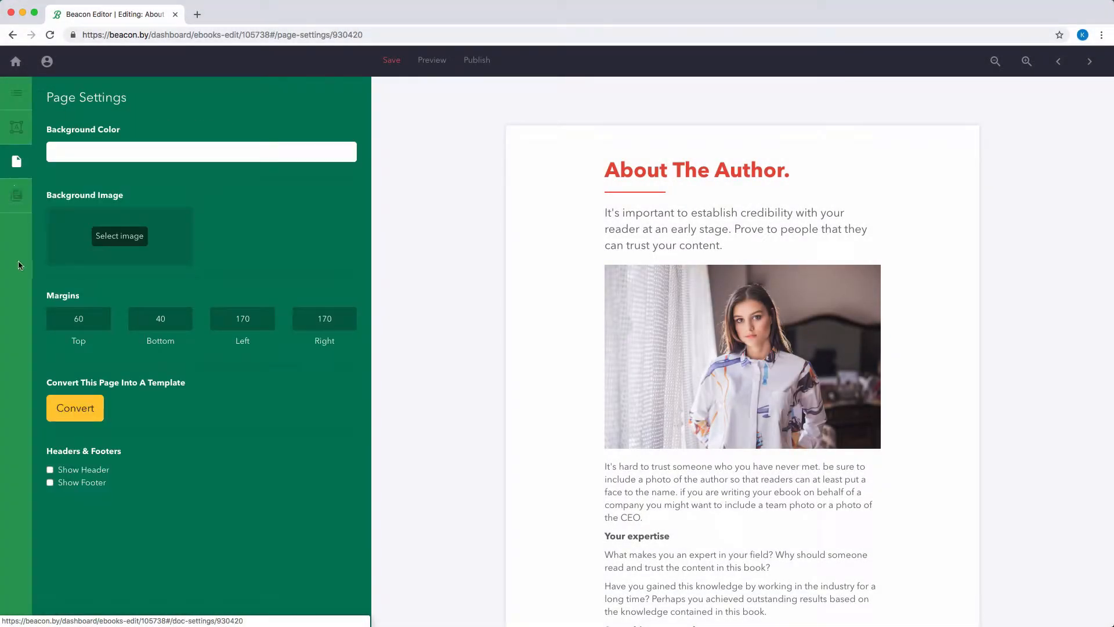
Convert the About The Author page into a saved page template named 'Autho...'.
{"action": "left_click", "coordinate": [75, 409]}
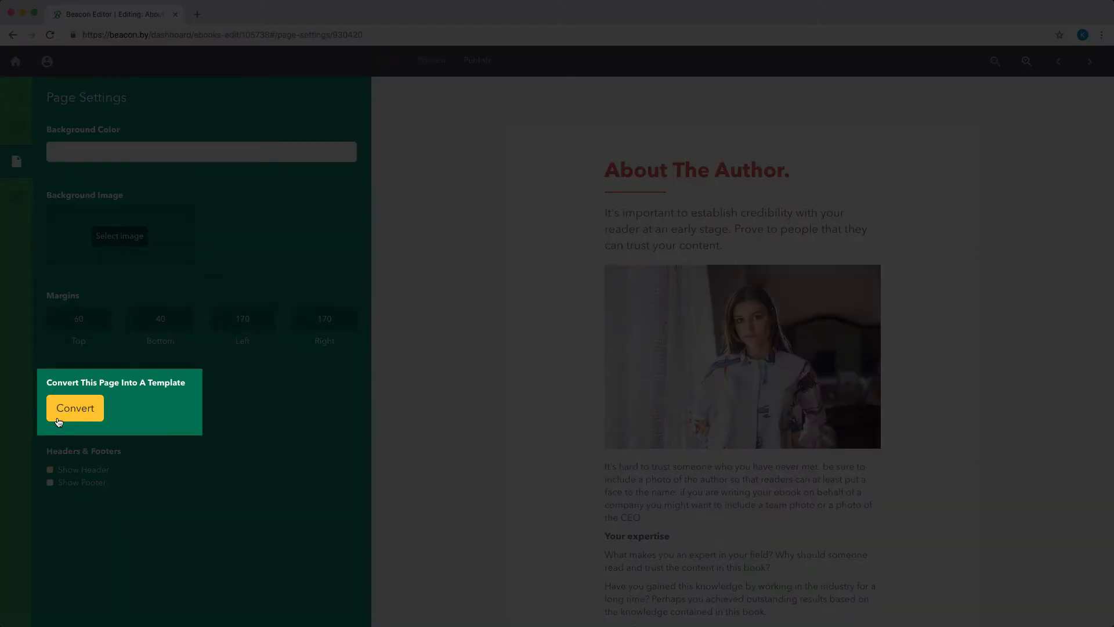
{"action": "left_click", "coordinate": [74, 408]}
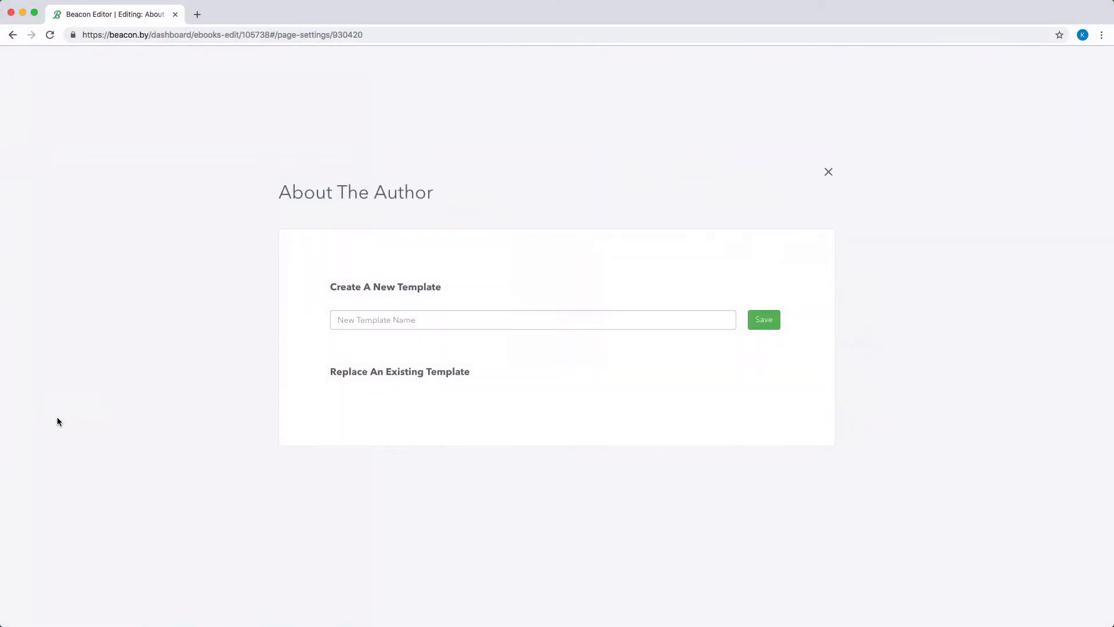
{"action": "type", "text": "Author (Laura"}
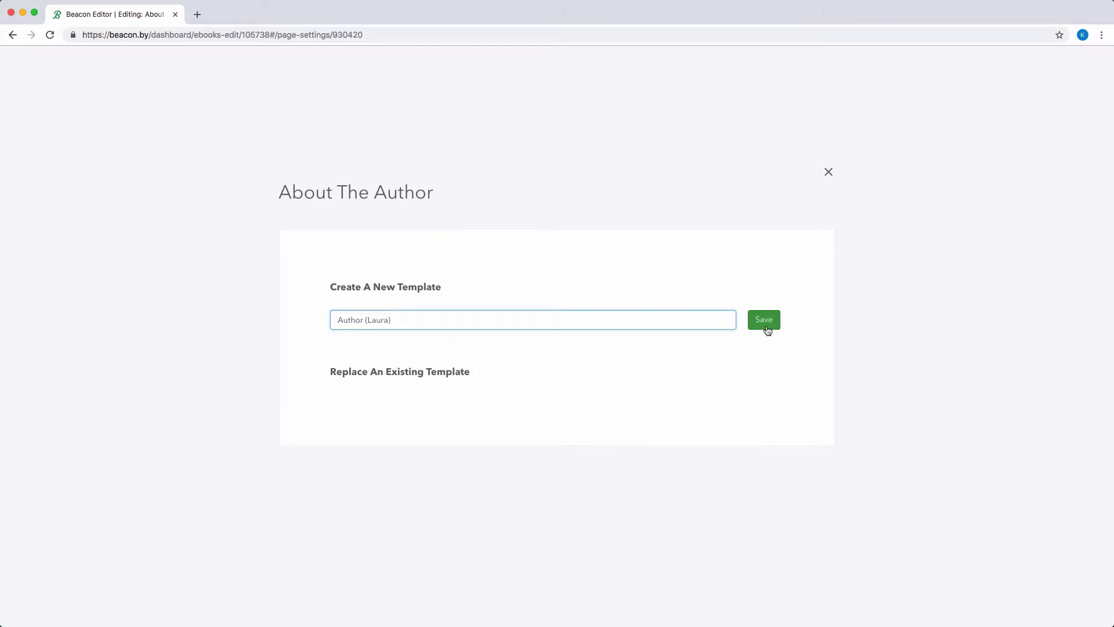
{"action": "left_click", "coordinate": [764, 319]}
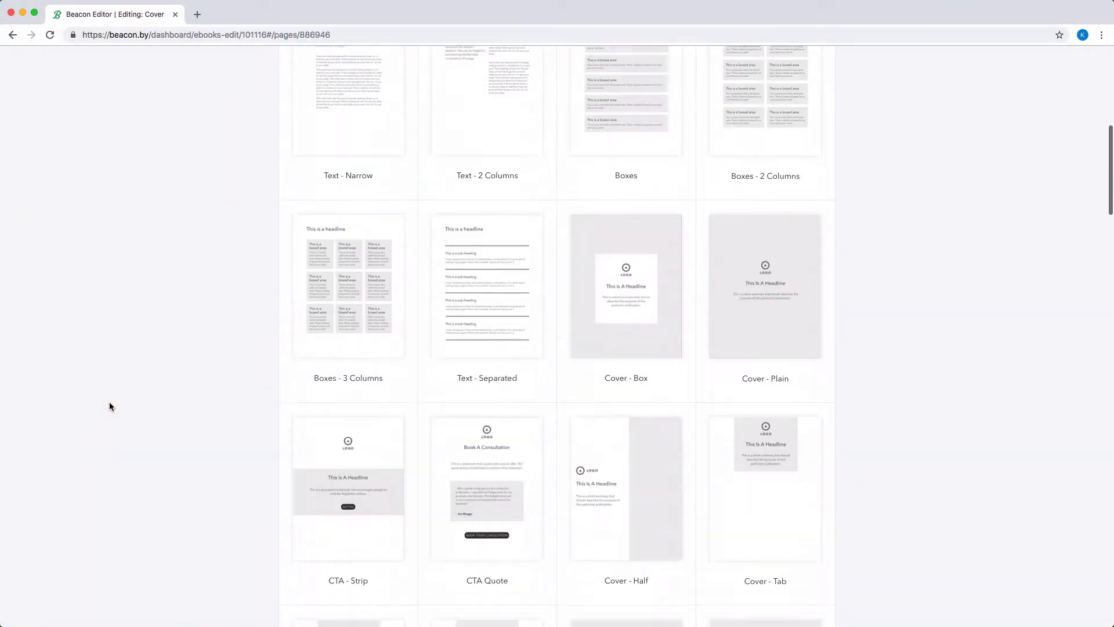
{"action": "scroll", "scroll_direction": "down", "scroll_amount": 3}
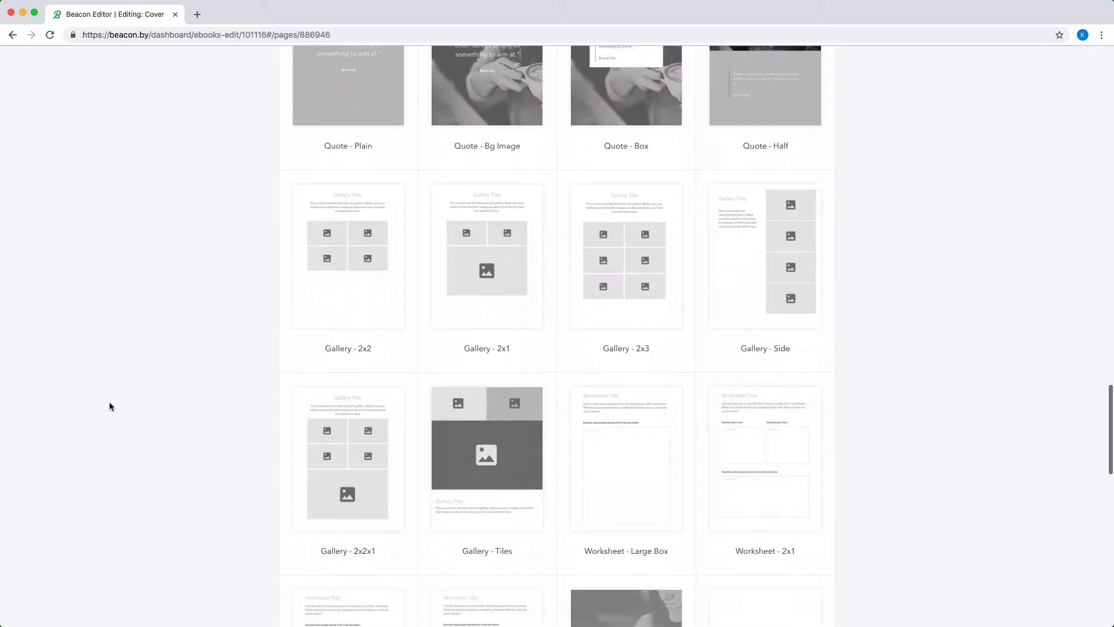
{"action": "scroll", "scroll_direction": "down", "scroll_amount": 3}
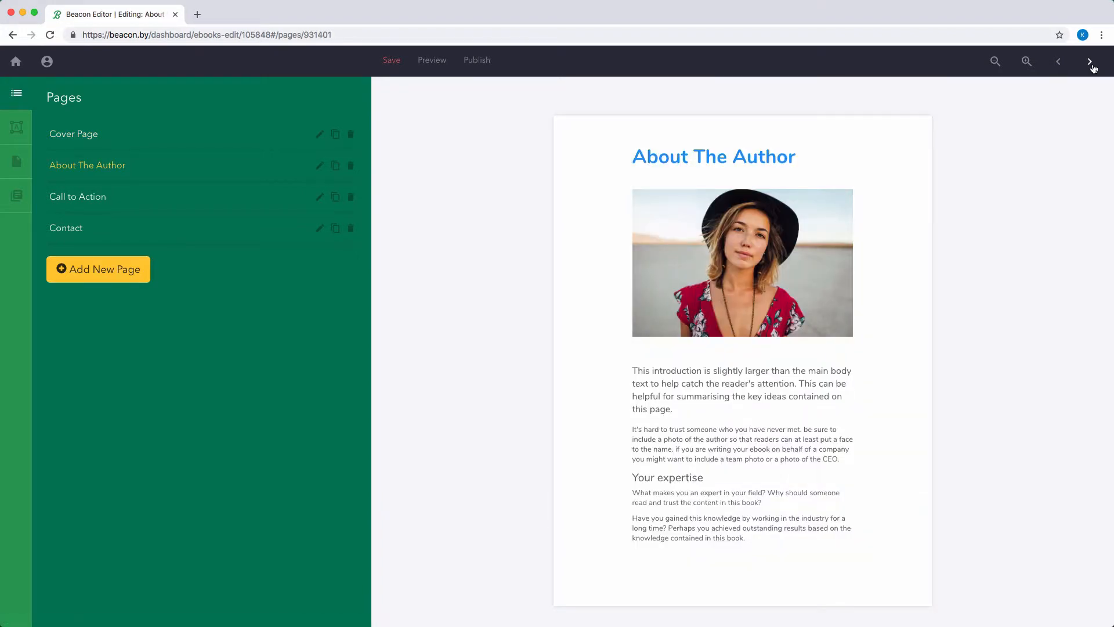
Advance through the ACME CORP document to its Contact page.
{"action": "left_click", "coordinate": [1088, 61]}
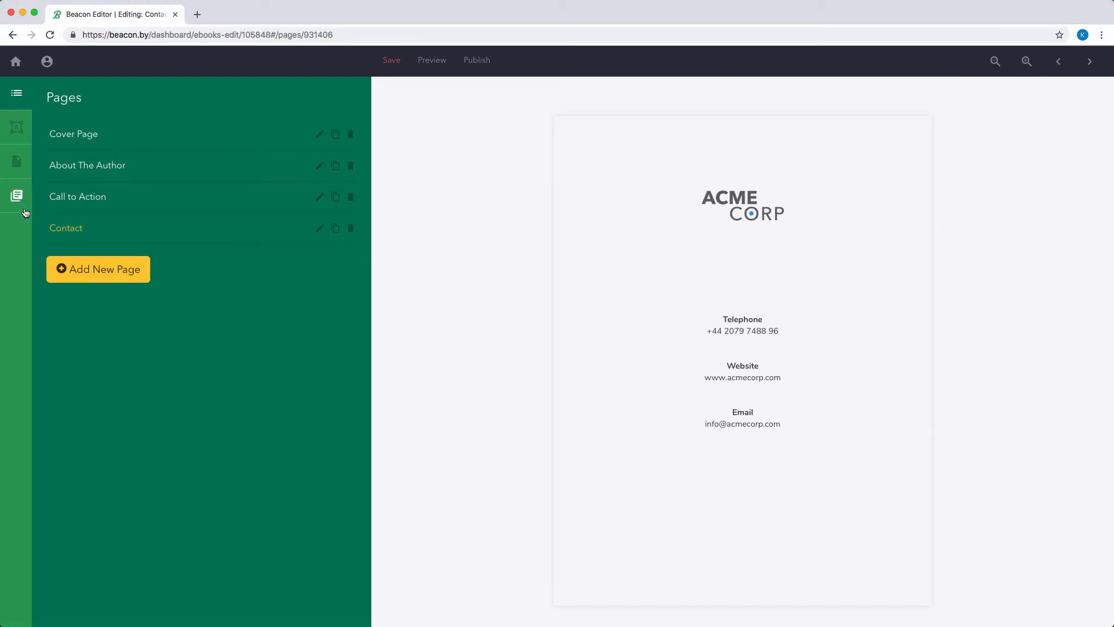
Convert the whole ebook into a document template named 'Acme Corp Default' via Document Settings.
{"action": "left_click", "coordinate": [17, 195]}
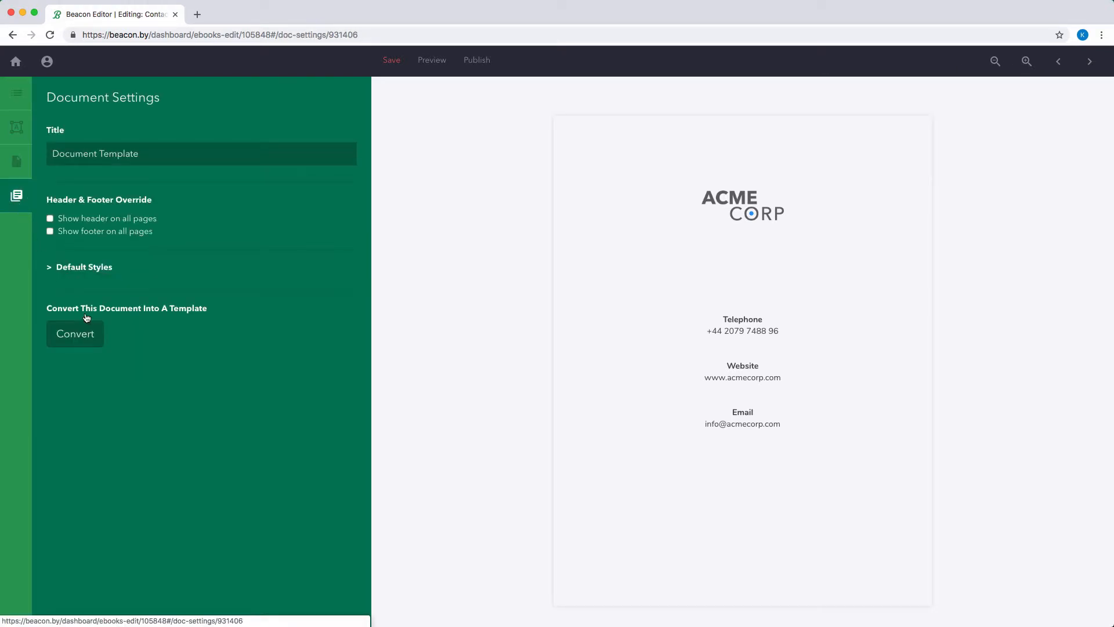
{"action": "left_click", "coordinate": [74, 334]}
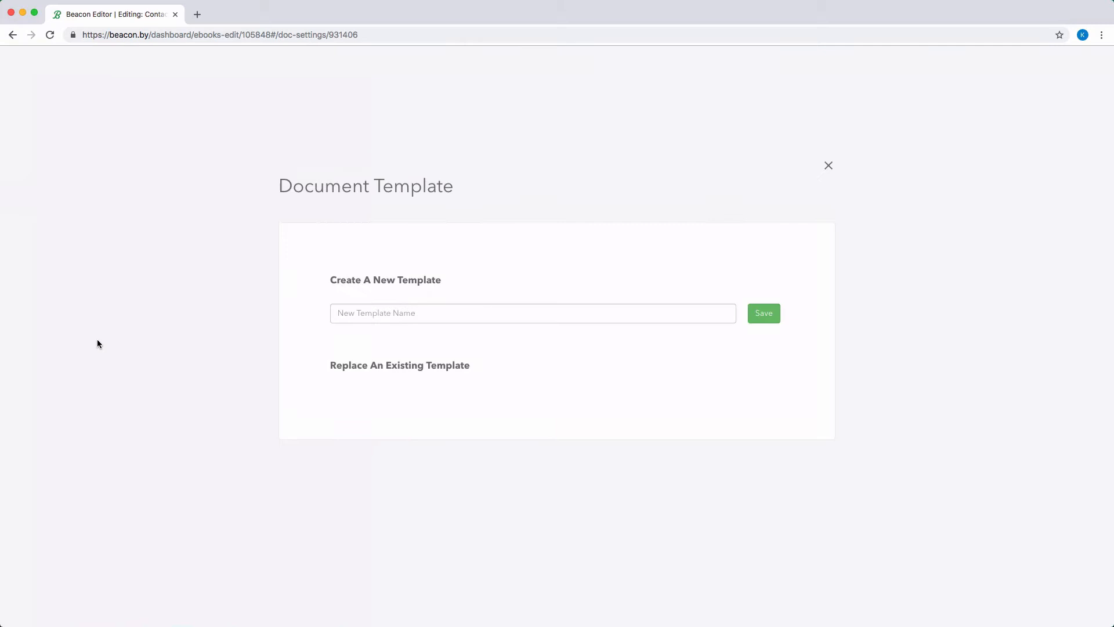
{"action": "type", "text": "Acme Corp Default"}
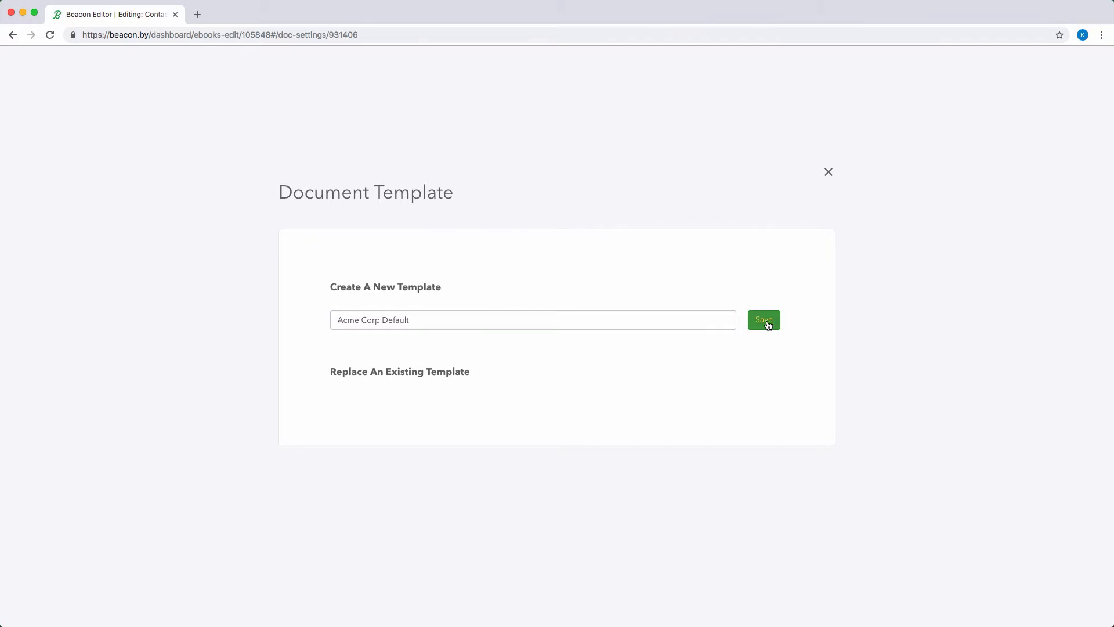
{"action": "left_click", "coordinate": [763, 320]}
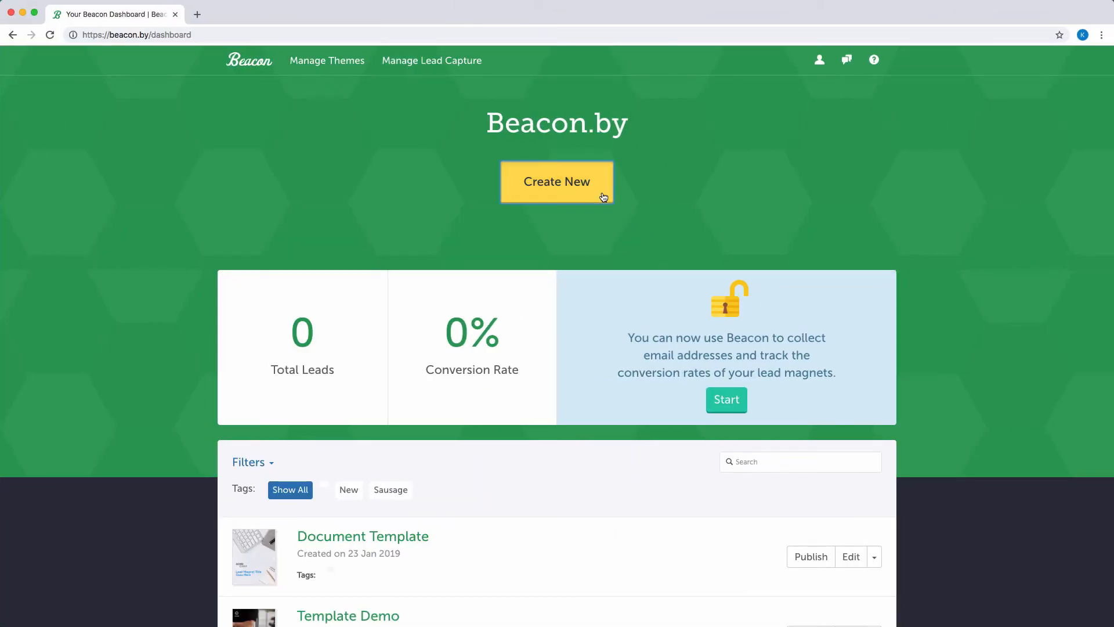
Create a new lead magnet from the Acme Corp Default template and step to its next page.
{"action": "left_click", "coordinate": [557, 181]}
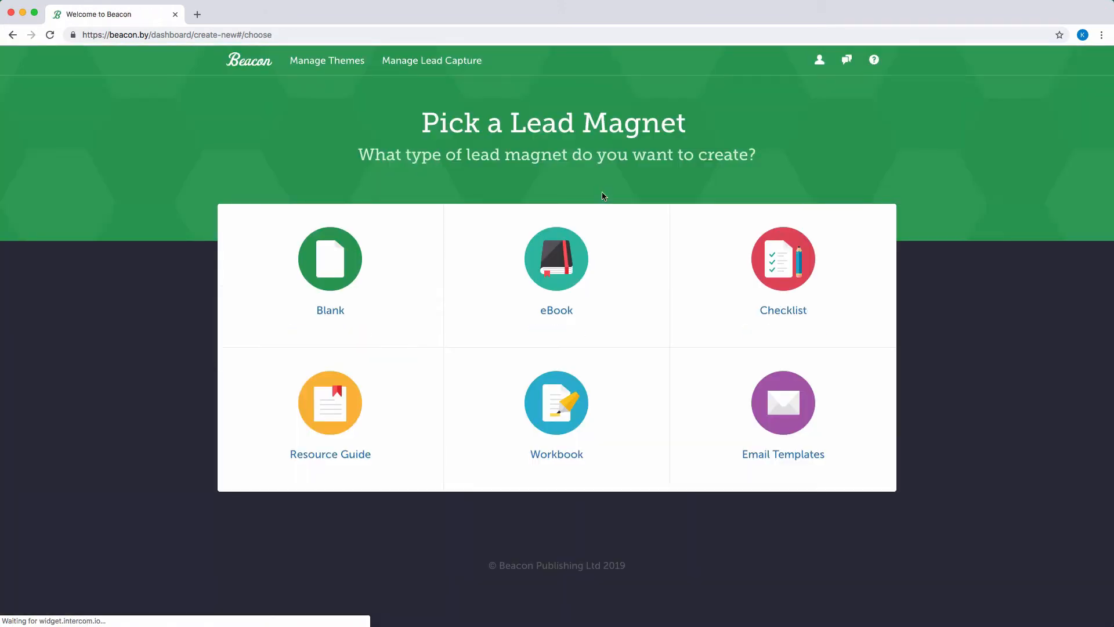
{"action": "left_click", "coordinate": [782, 258]}
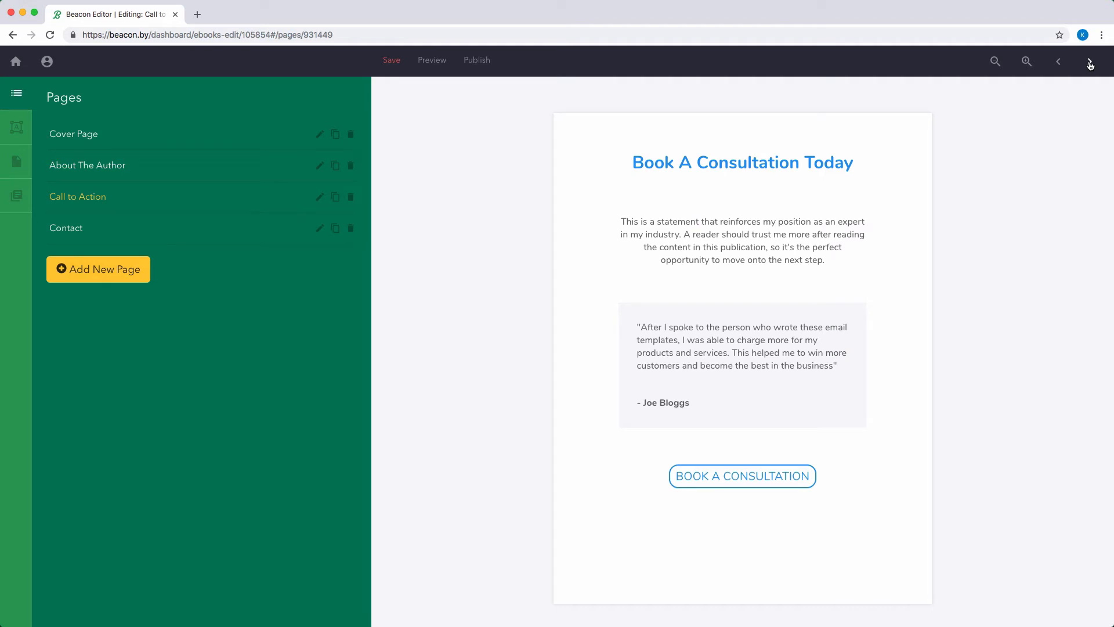
{"action": "left_click", "coordinate": [64, 228]}
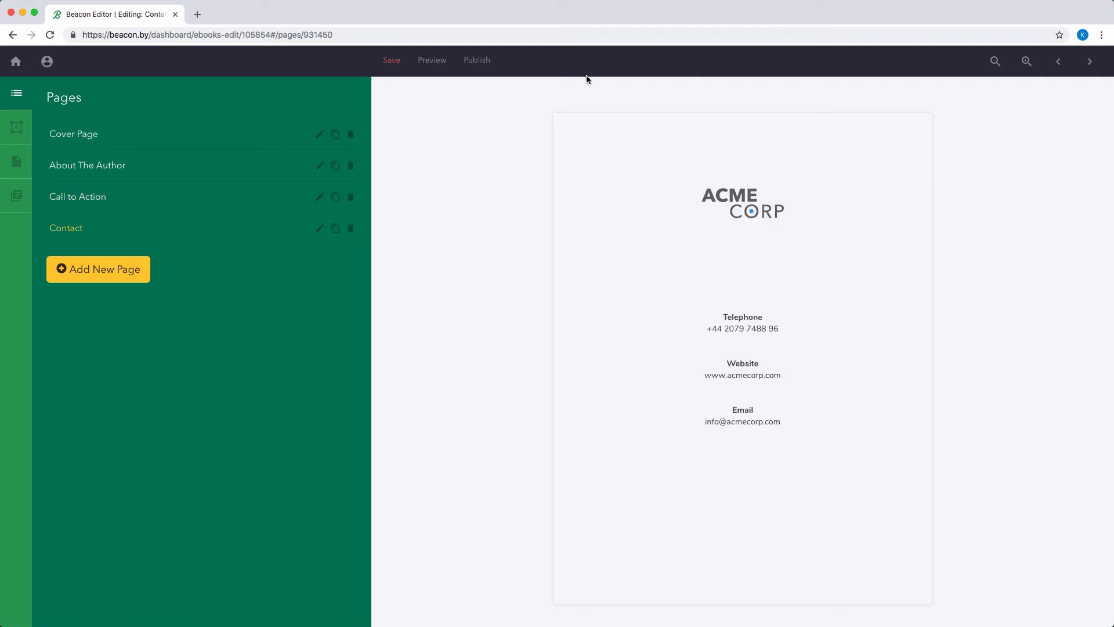
{"action": "left_click", "coordinate": [98, 269]}
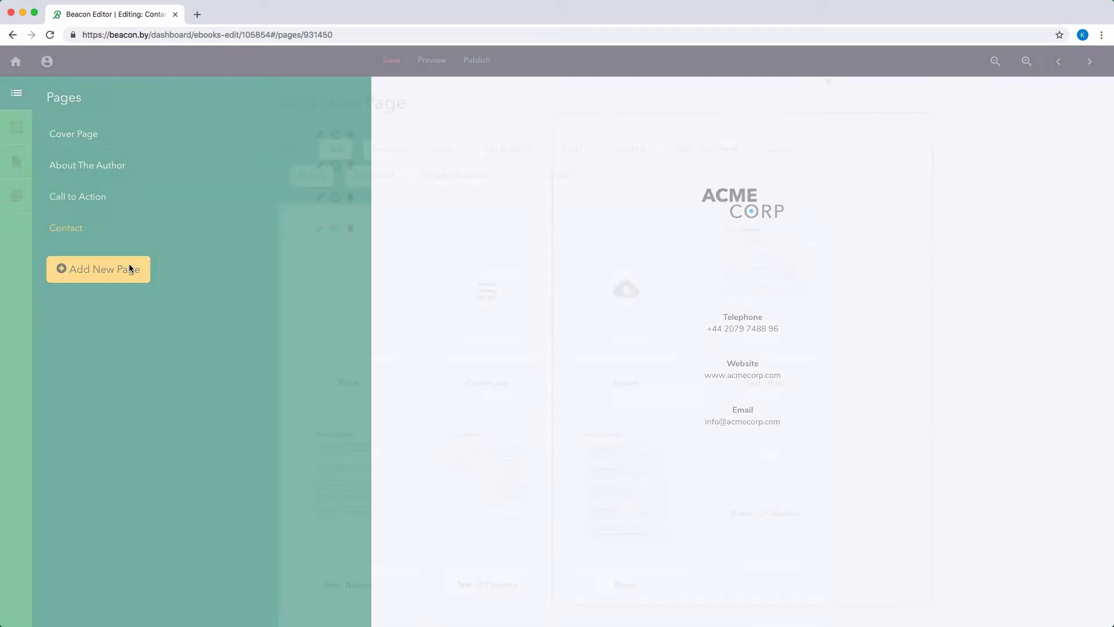
Insert a Checklist - Box page after About The Author, then return to the Cover Page.
{"action": "left_click", "coordinate": [628, 239]}
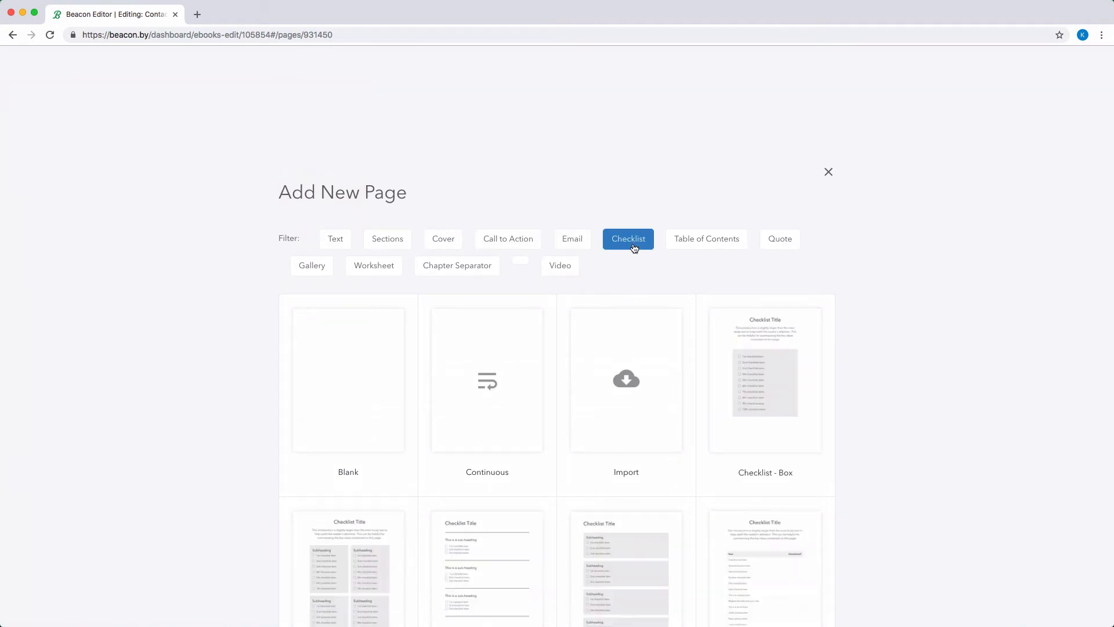
{"action": "mouse_move", "coordinate": [722, 327]}
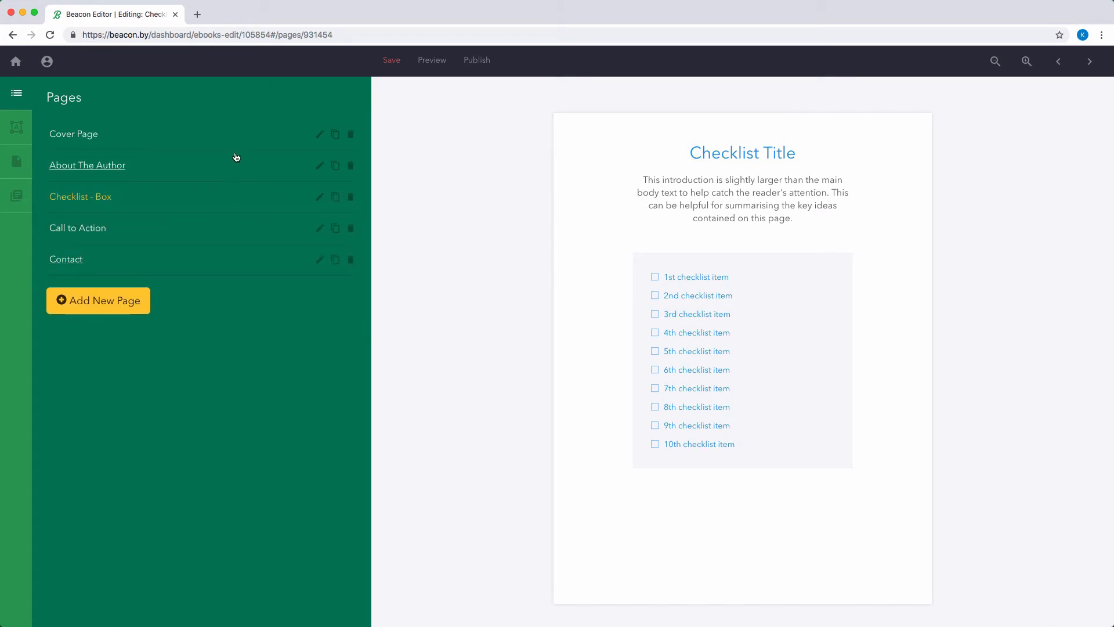
{"action": "left_click", "coordinate": [74, 135]}
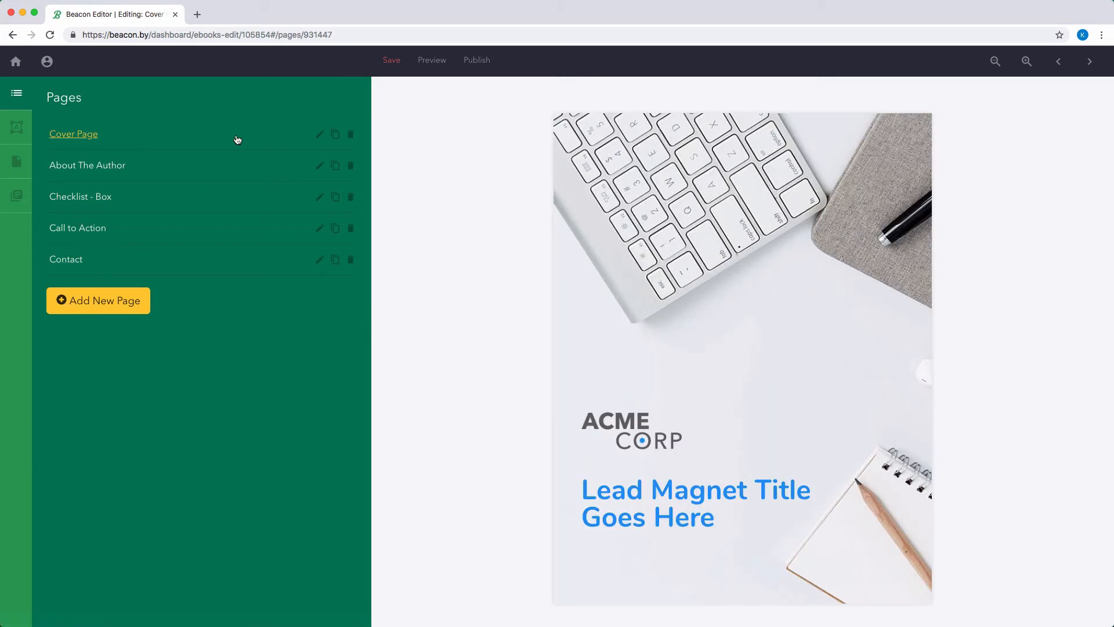
Replace the cover background with a saved laptop-and-plant photo from Browse.
{"action": "left_click", "coordinate": [18, 160]}
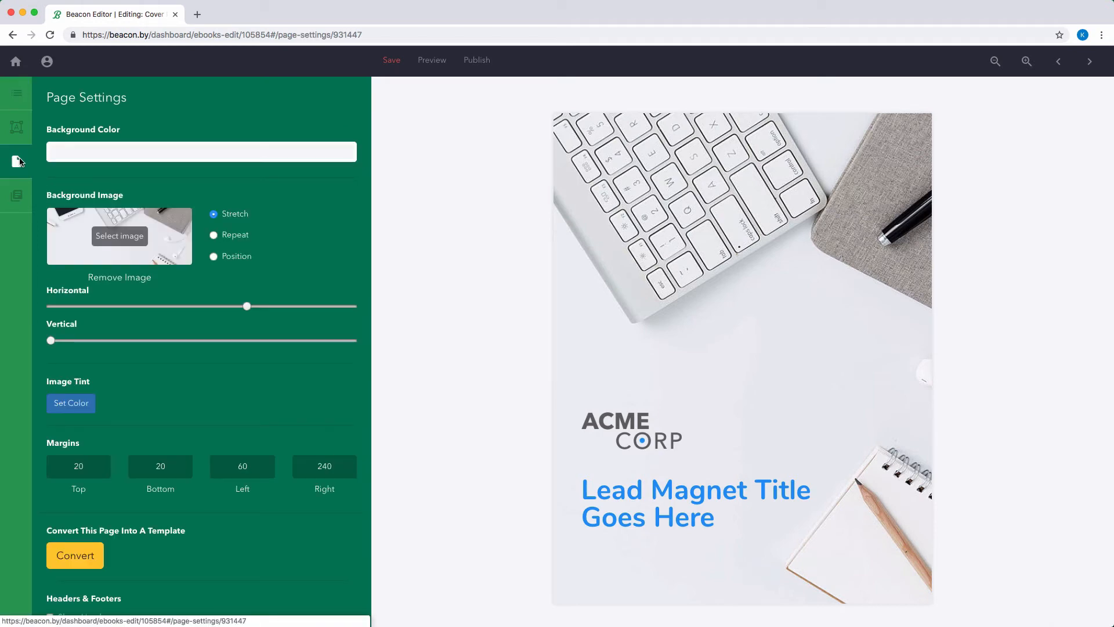
{"action": "left_click", "coordinate": [120, 237]}
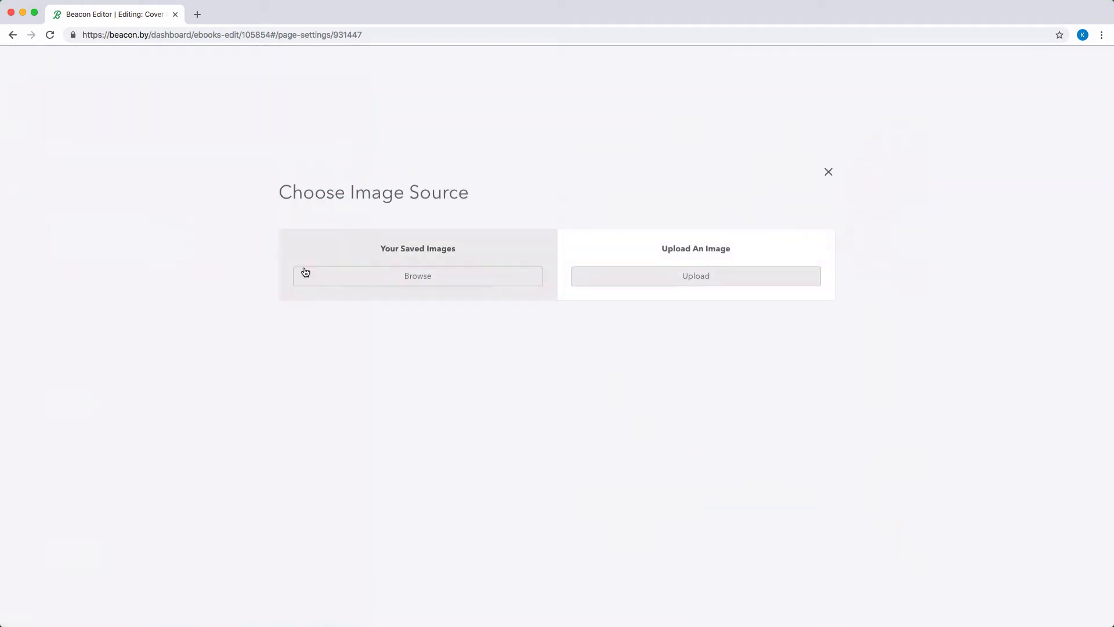
{"action": "left_click", "coordinate": [418, 277]}
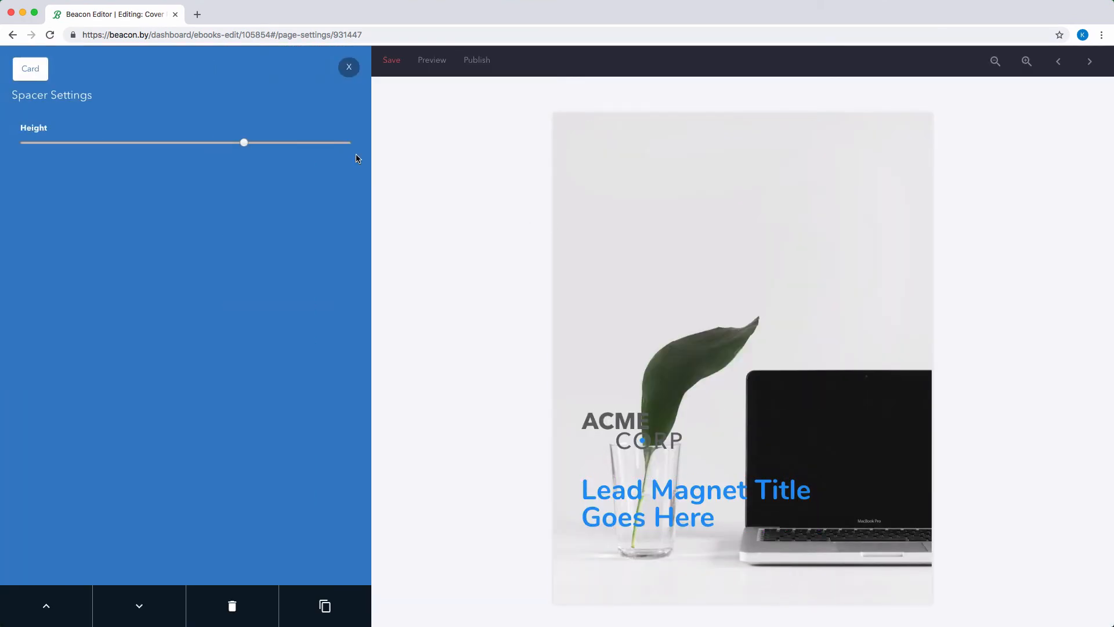
Shrink the spacer height so the ACME CORP logo and title sit near the top.
{"action": "left_click_drag", "start_coordinate": [243, 141], "coordinate": [68, 142]}
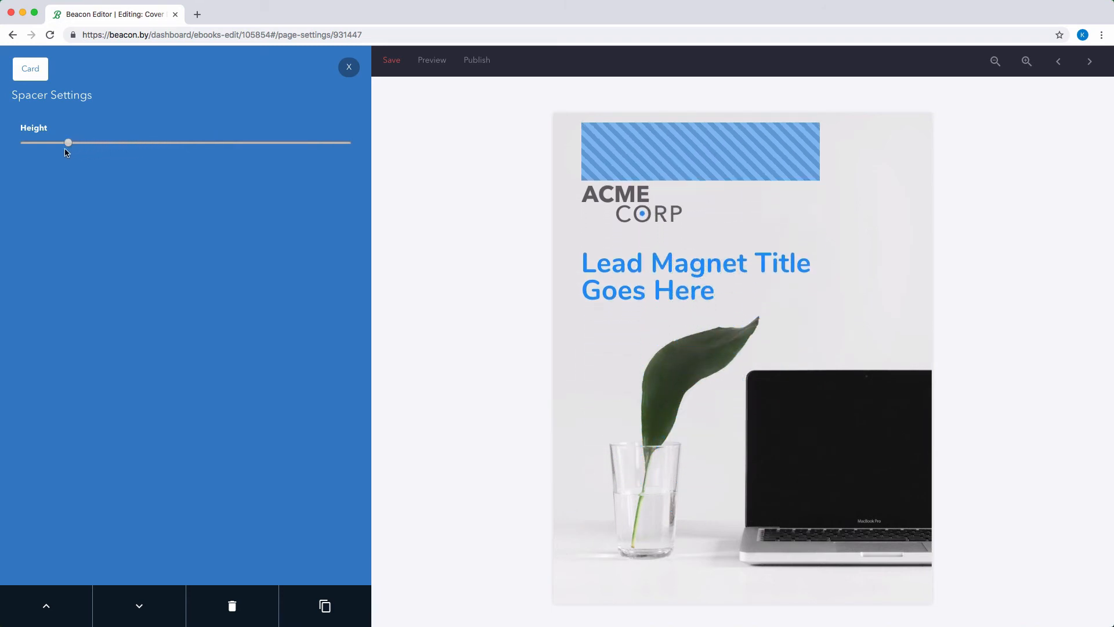
{"action": "left_click_drag", "start_coordinate": [68, 142], "coordinate": [53, 141]}
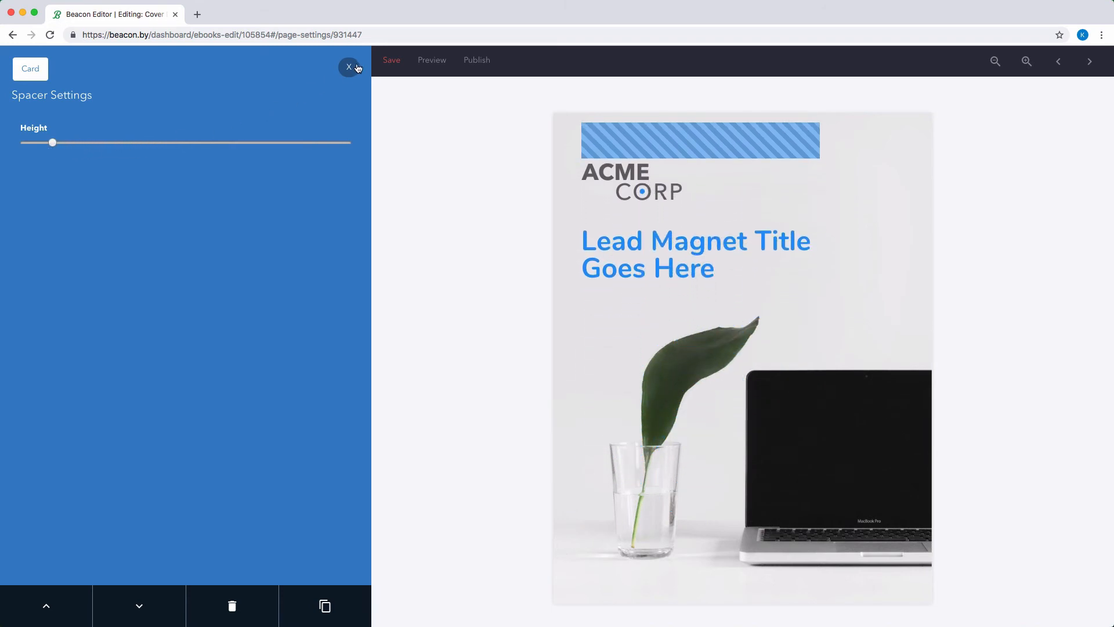
{"action": "left_click", "coordinate": [348, 68]}
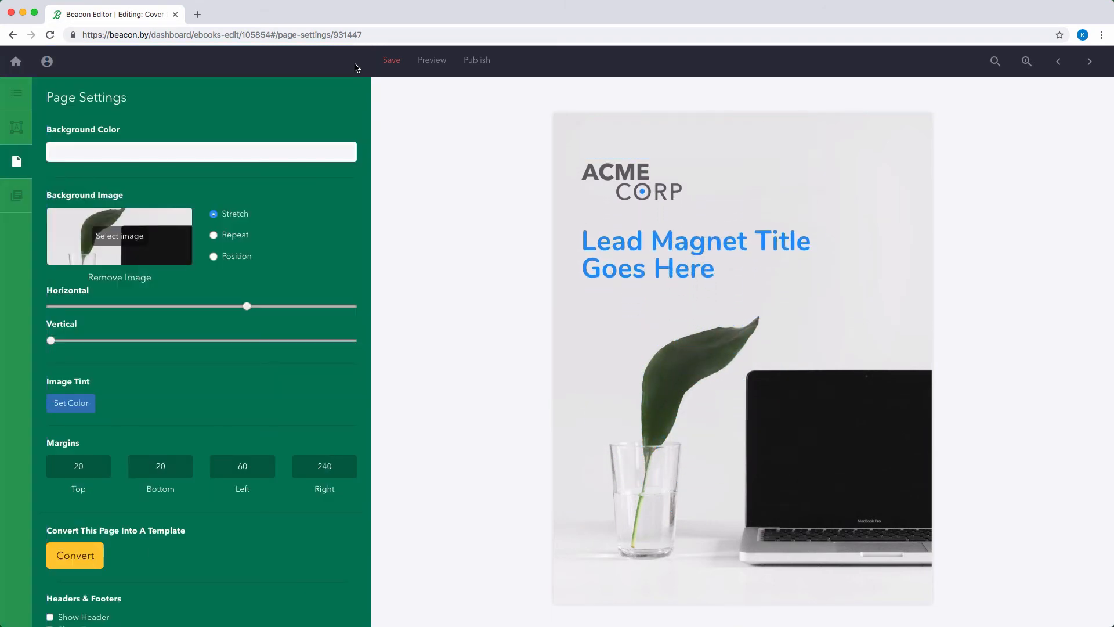